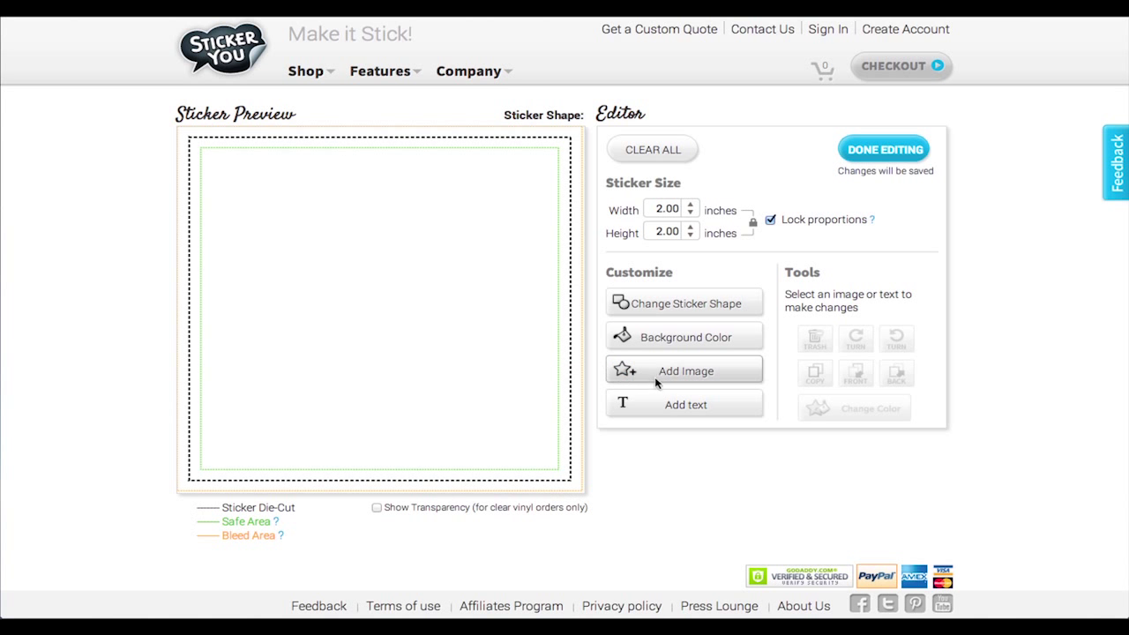
Step: Show the Add Image options for the blank 2×2 inch sticker
left_click(685, 370)
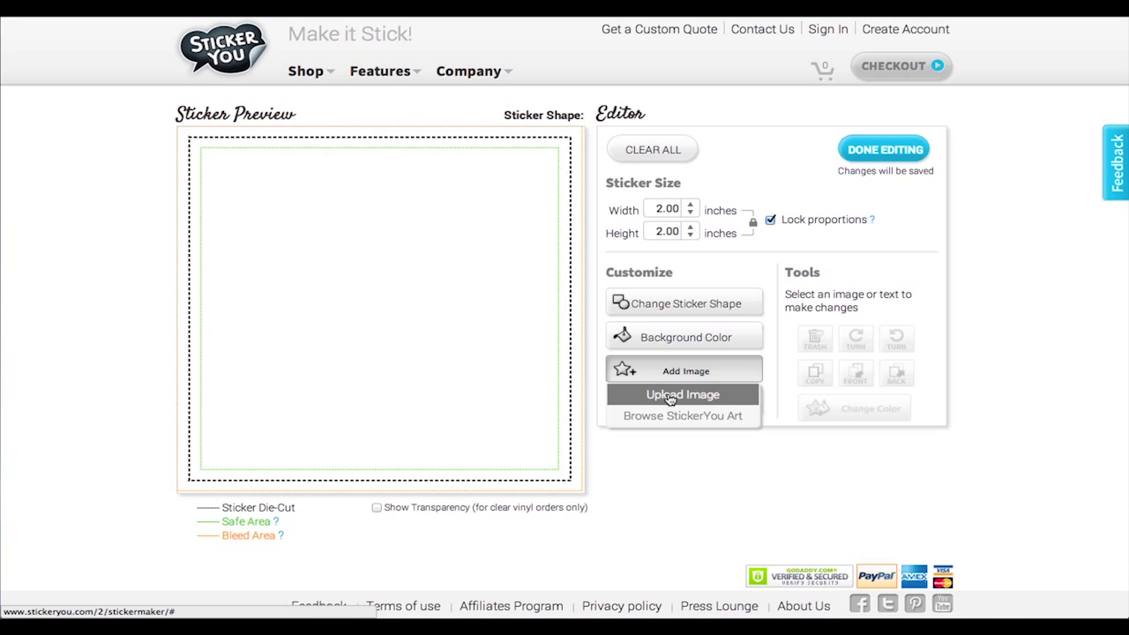
mouse_move(682, 415)
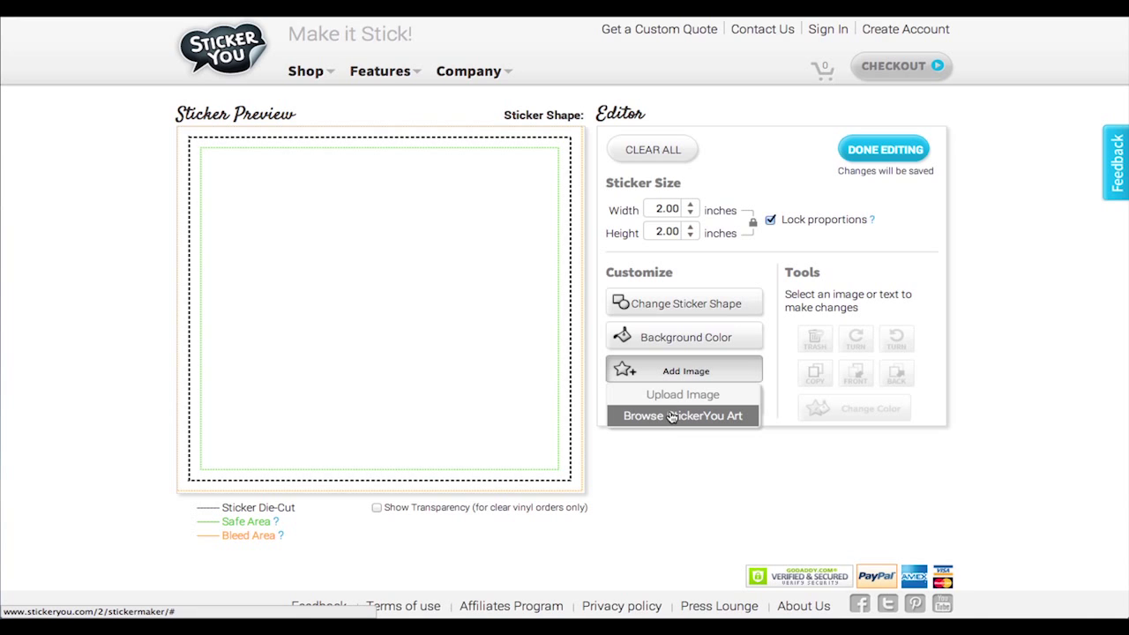
mouse_move(682, 394)
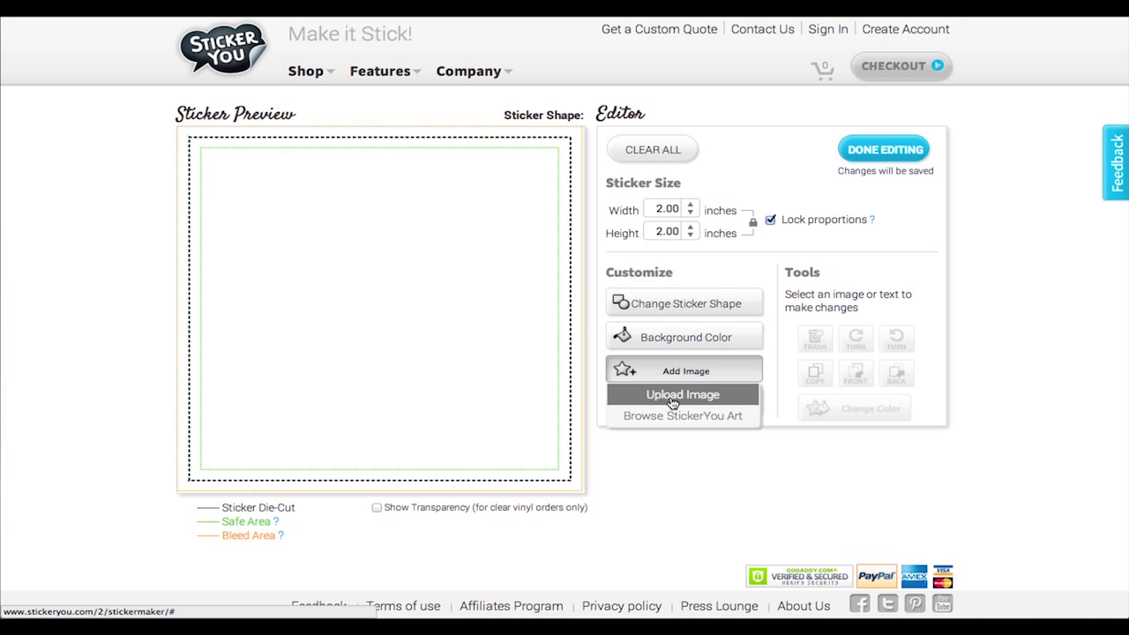
Step: Upload Logo.png from the computer and place it on the sticker
left_click(681, 395)
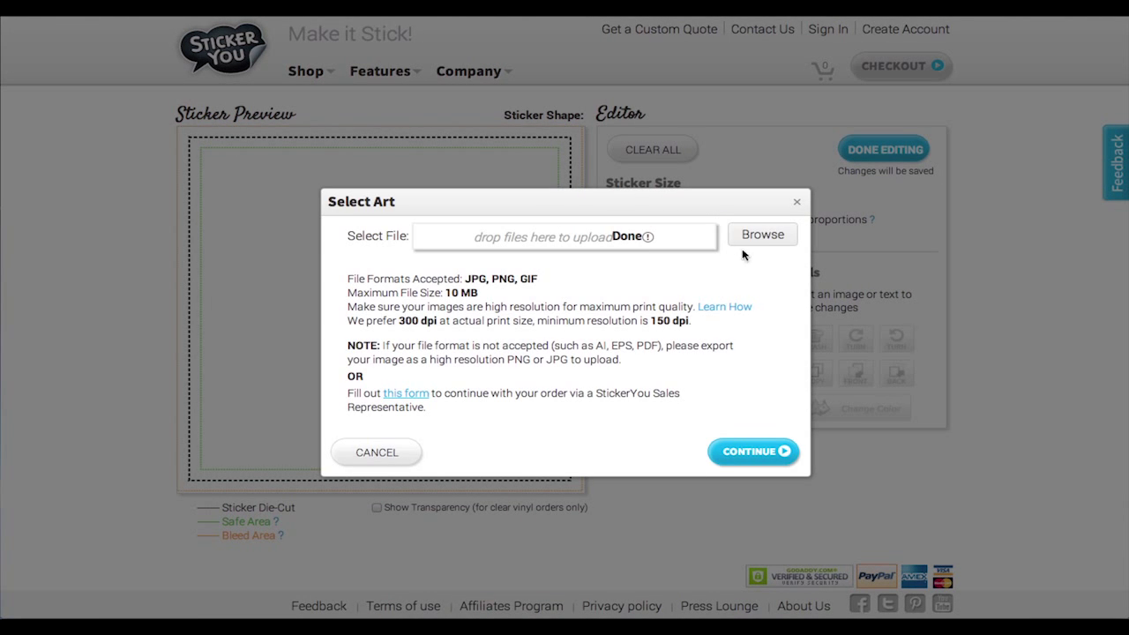
left_click(761, 234)
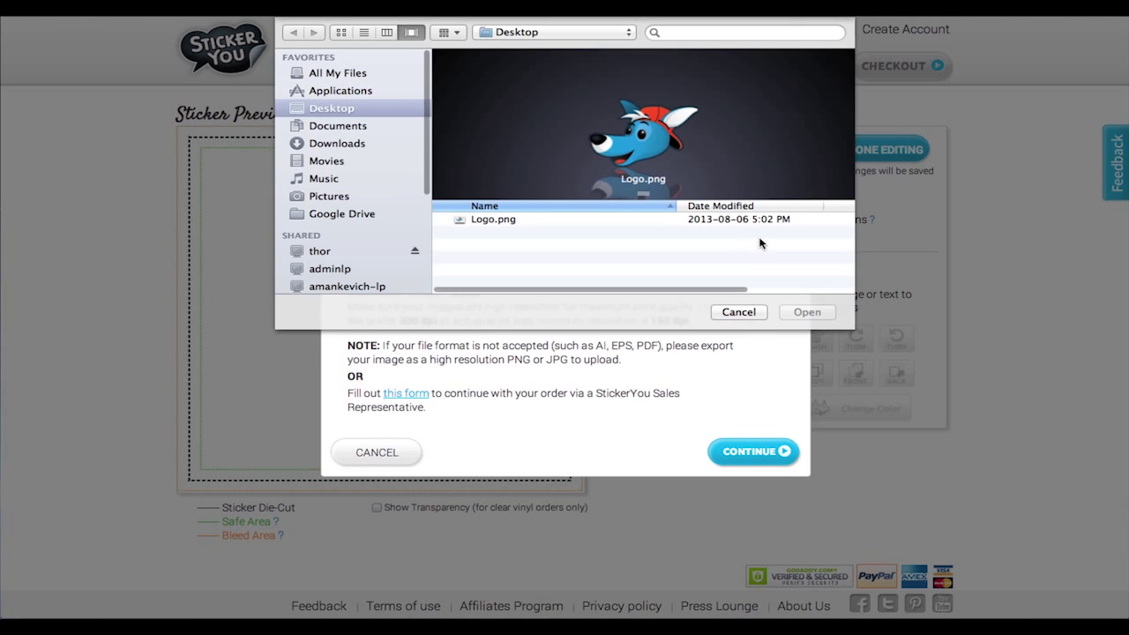
left_click(493, 218)
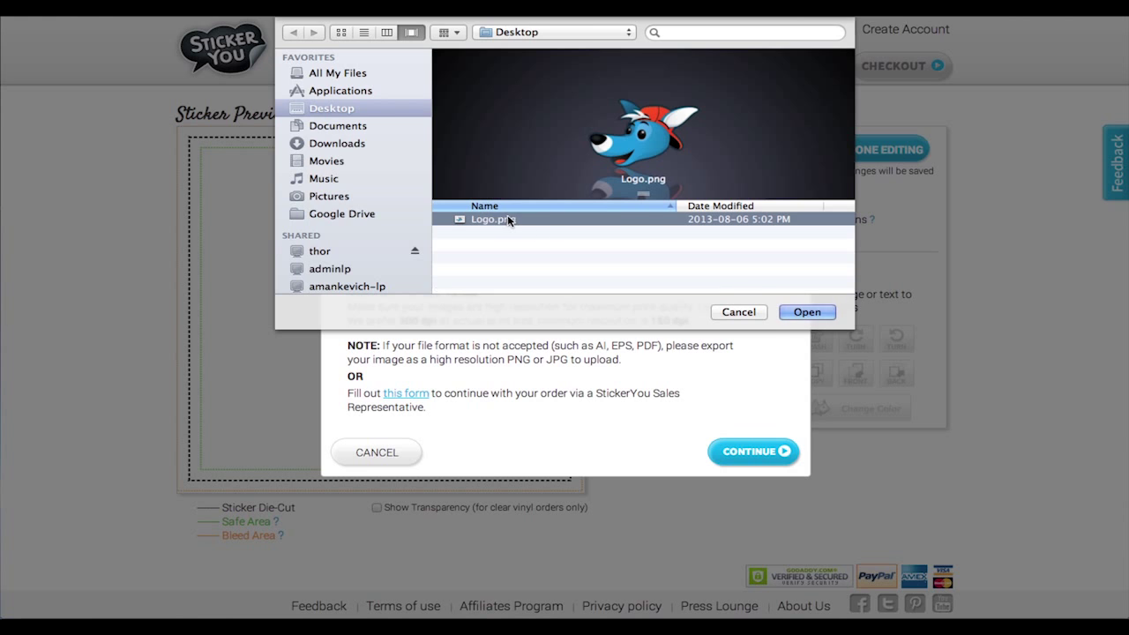
left_click(805, 312)
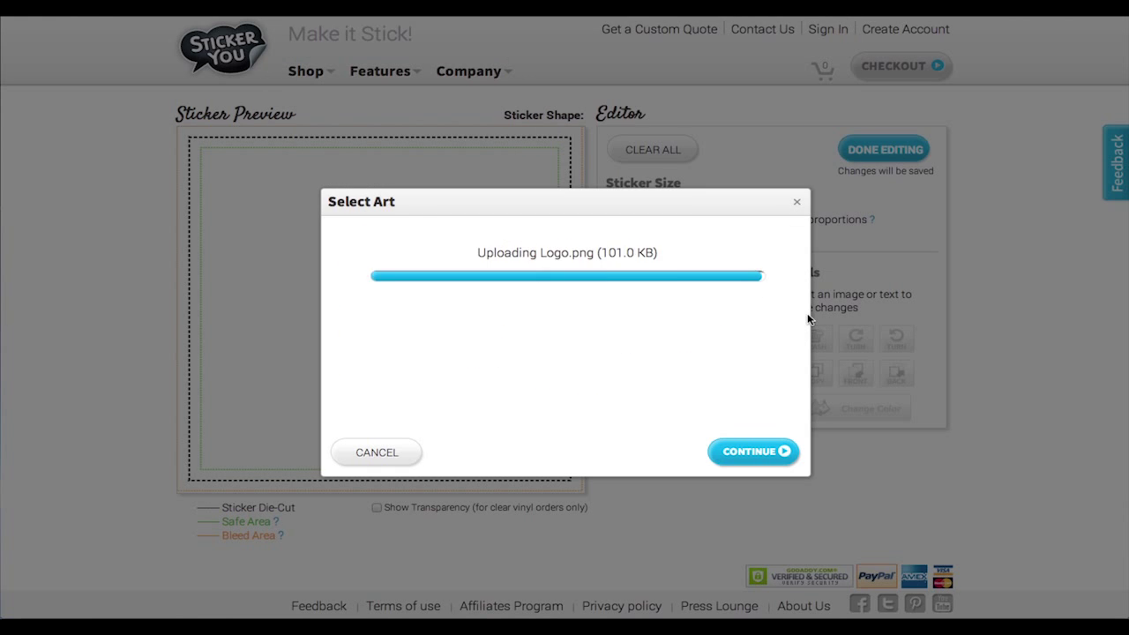
left_click(752, 452)
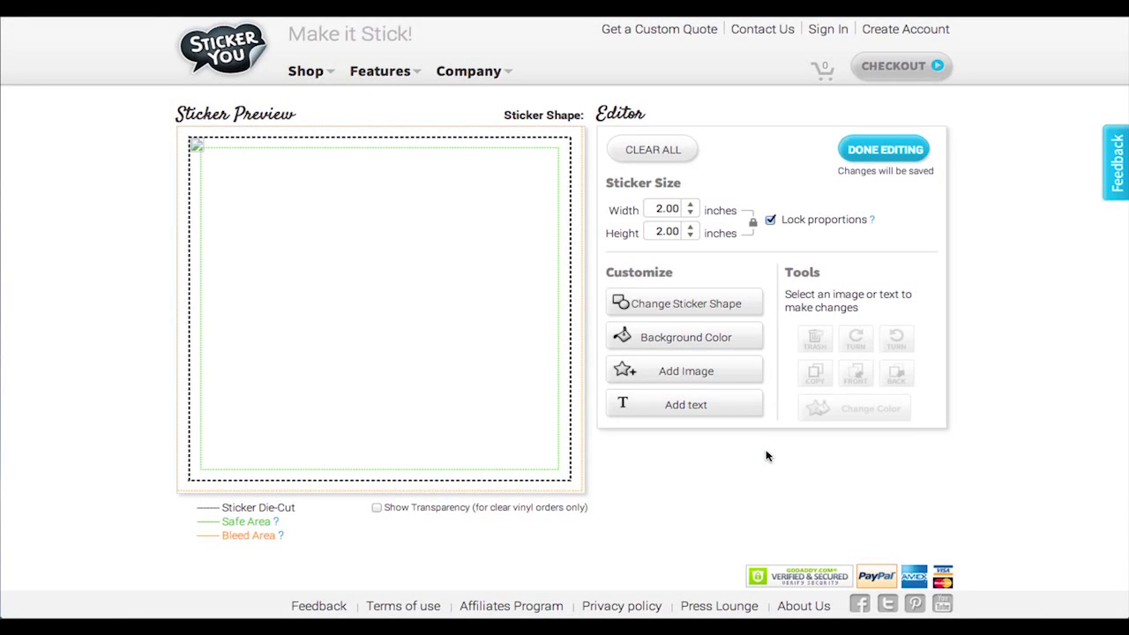
Step: Turn the blue fox logo clockwise three steps so its snout tilts upward
left_click(685, 371)
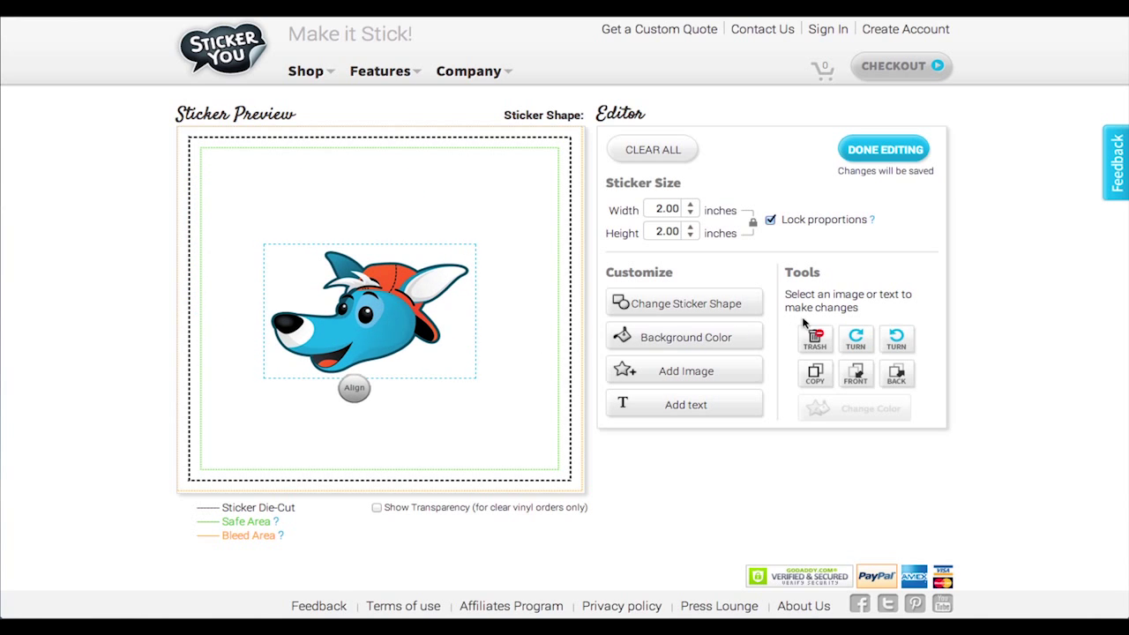
left_click(855, 338)
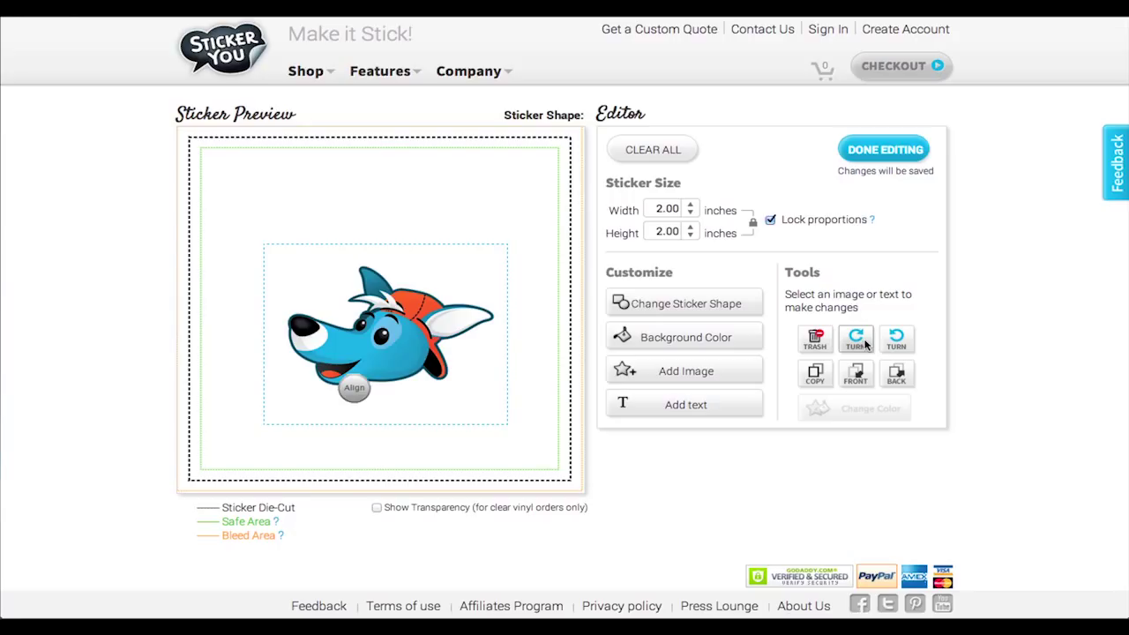
left_click(854, 338)
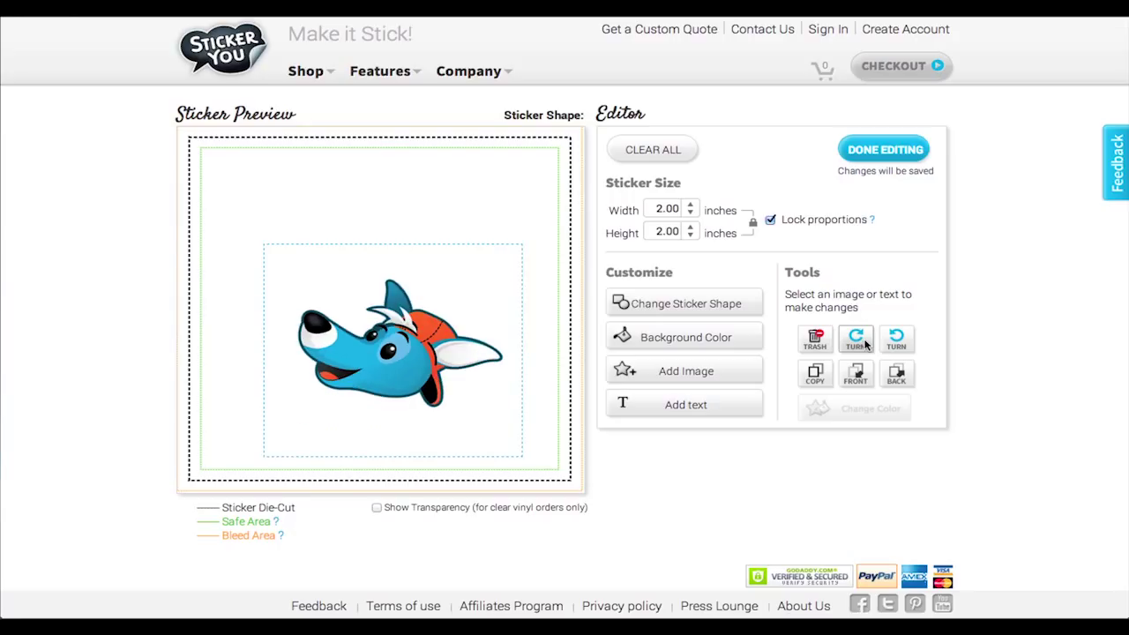
left_click(854, 339)
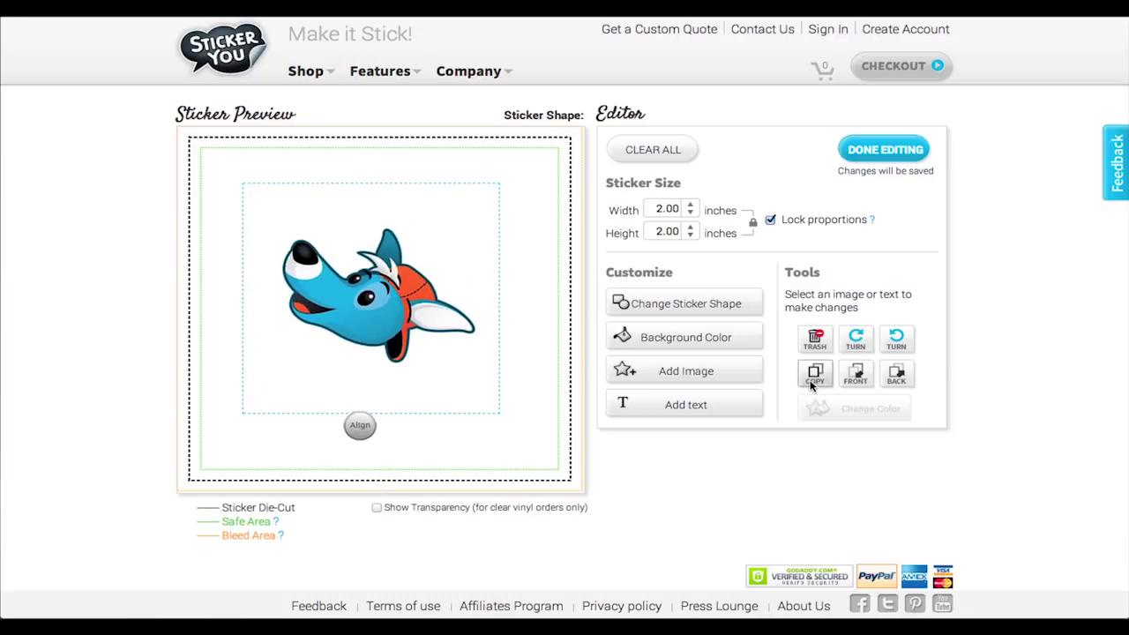
Step: Duplicate the fox logo, send it back, then delete the extra copy
left_click(814, 374)
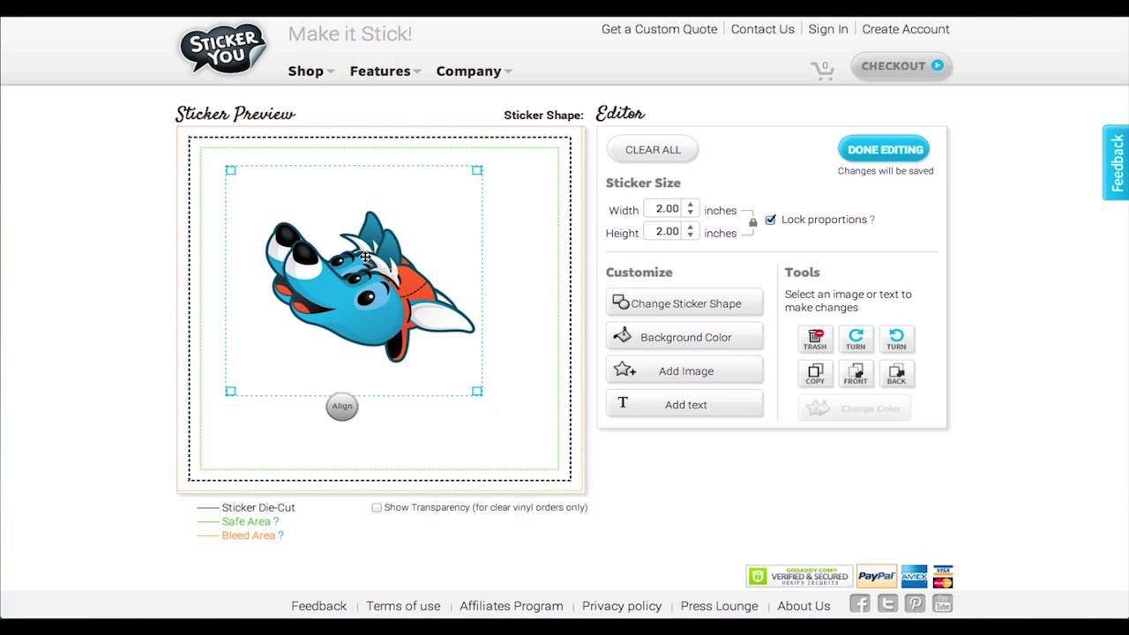
left_click(855, 371)
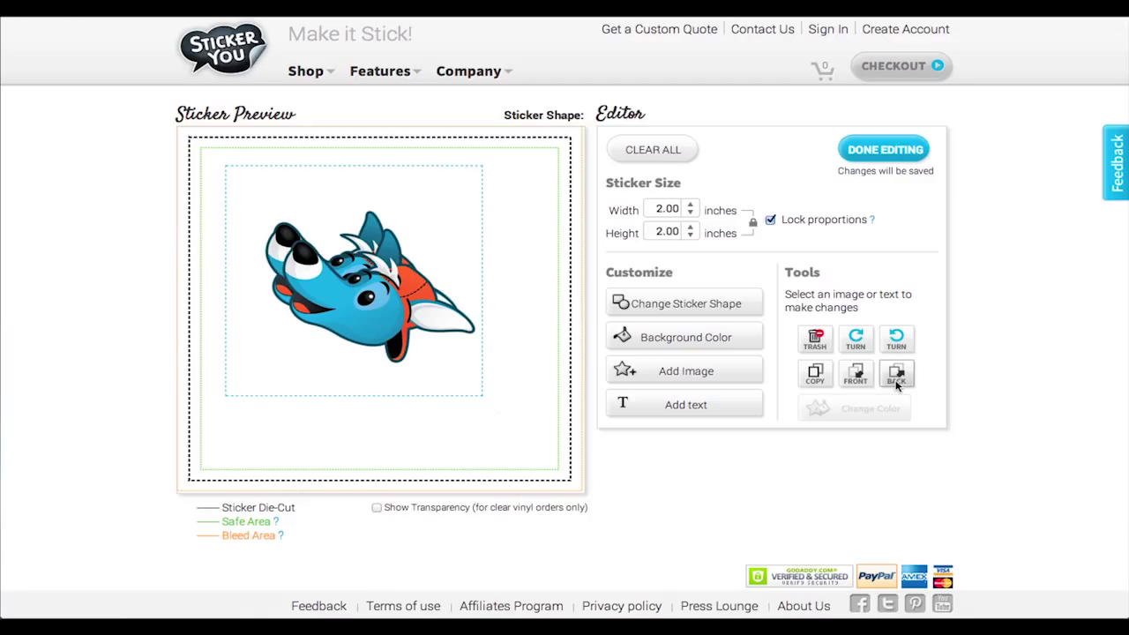
mouse_move(686, 337)
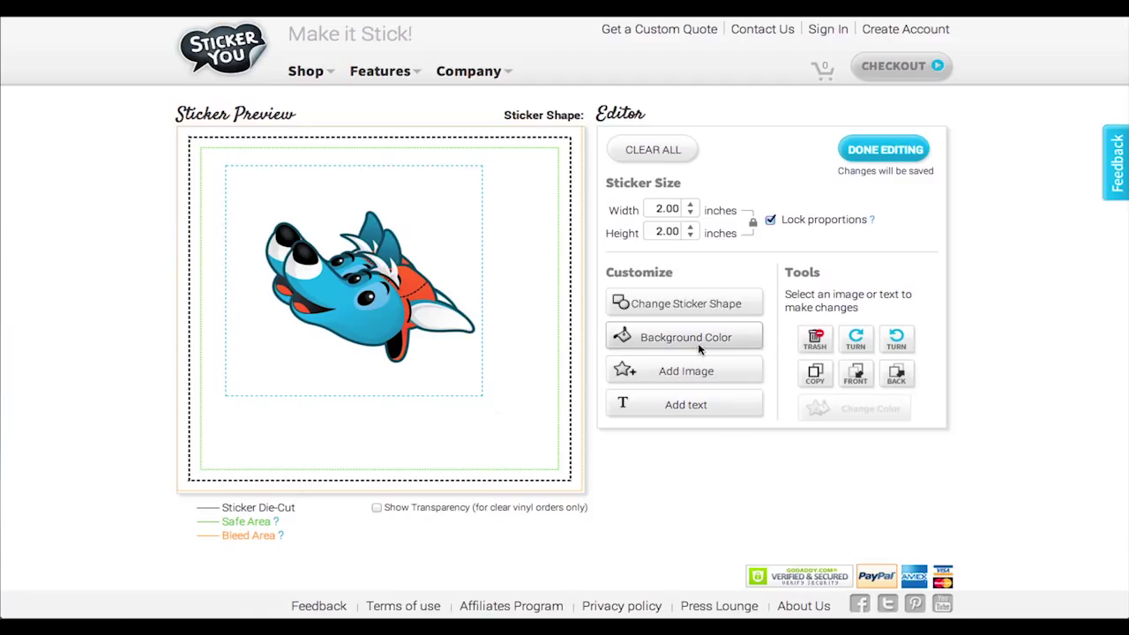
left_click(815, 338)
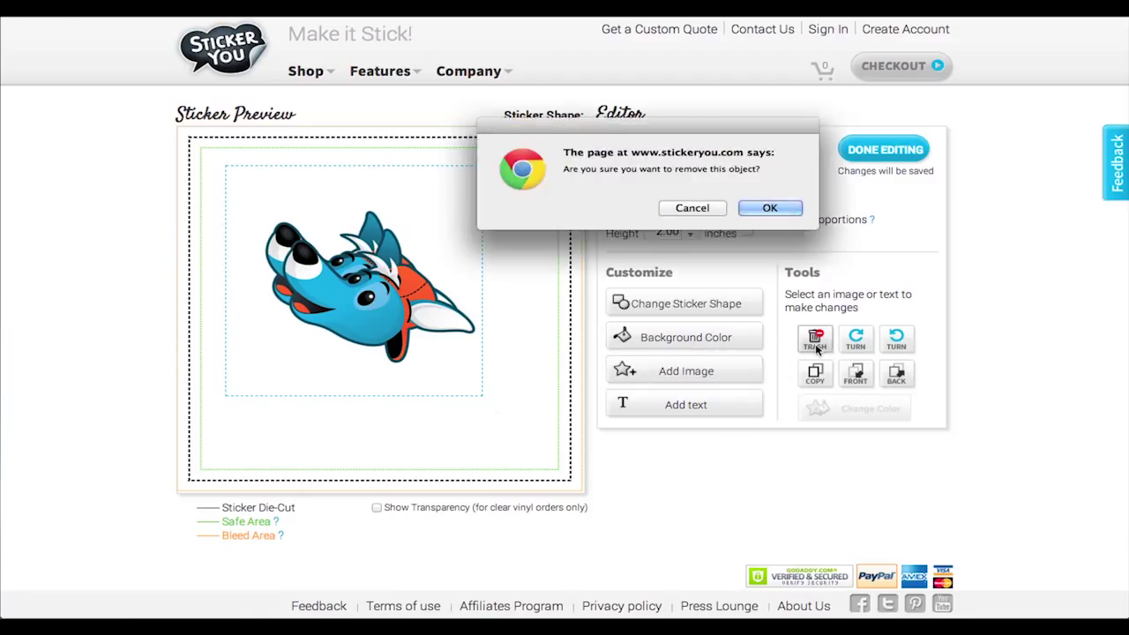
left_click(769, 208)
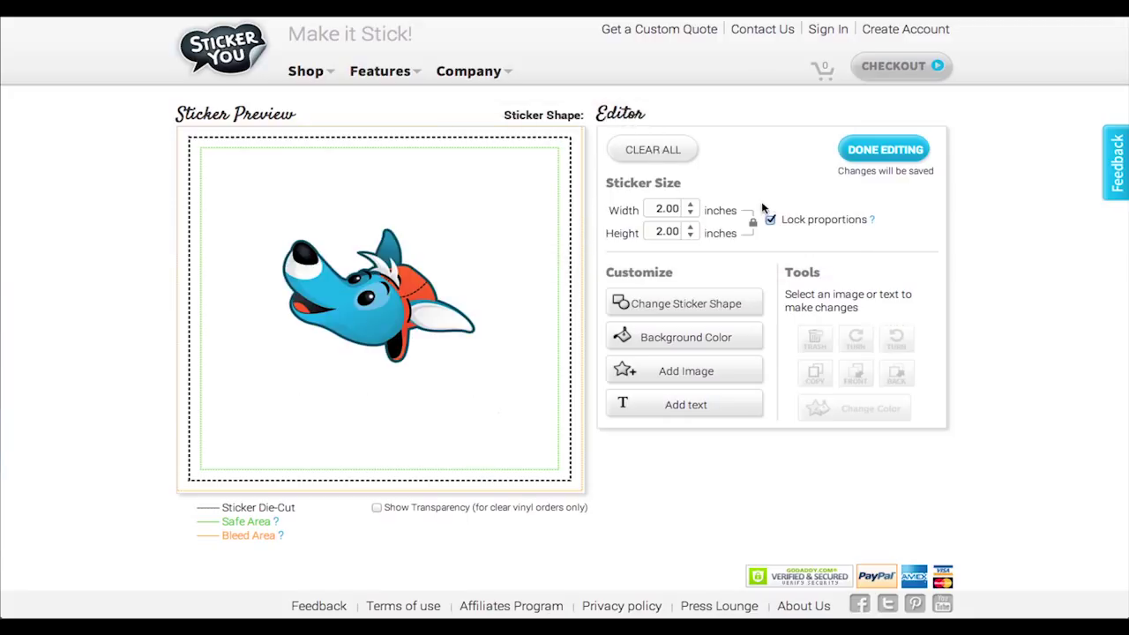
Step: Move the remaining fox logo slightly up and left on the sticker
left_click(379, 300)
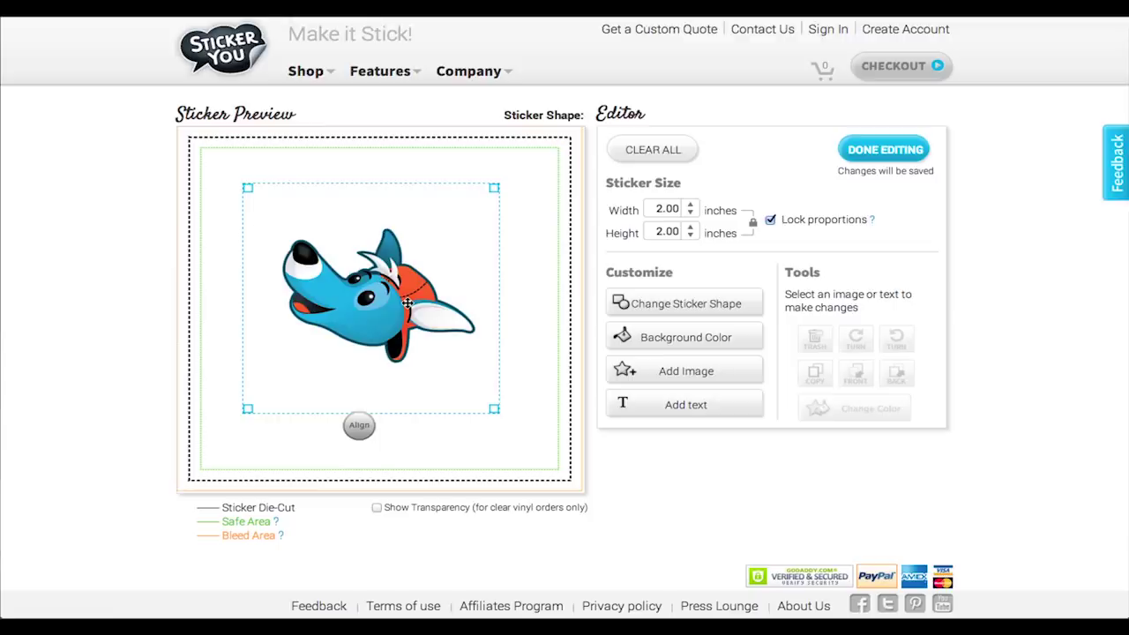
left_click_drag(405, 304, 393, 278)
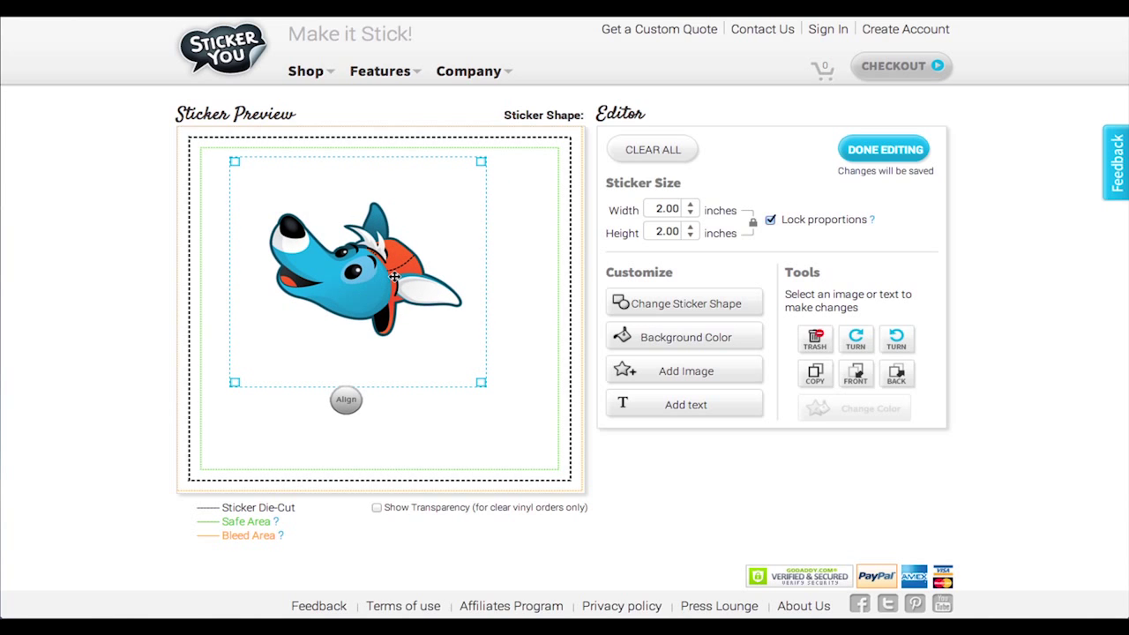